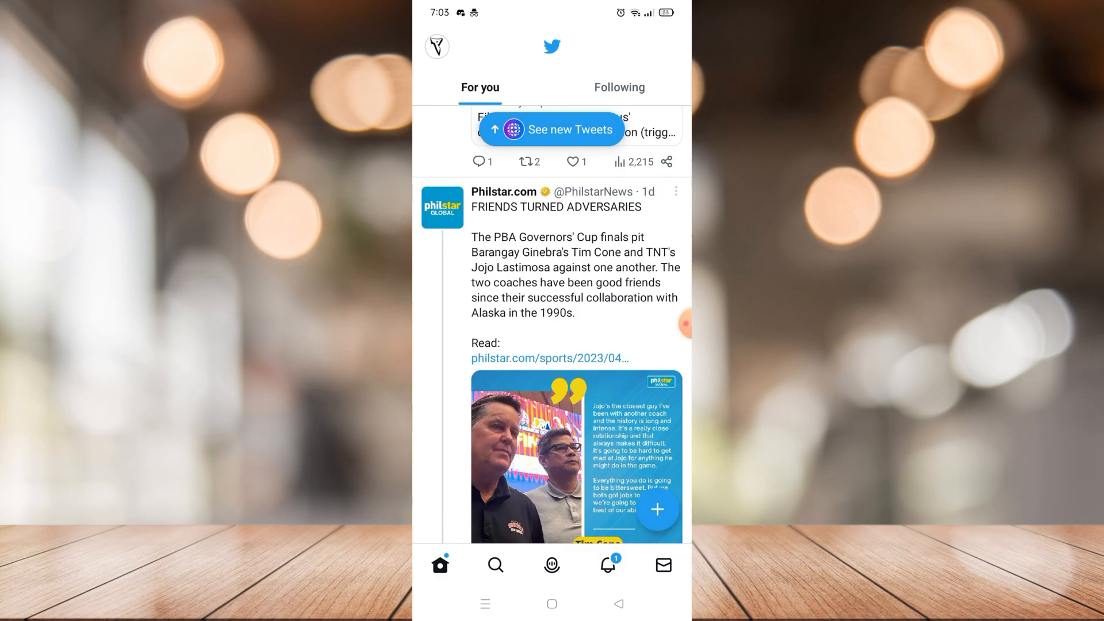
Step: Start a new public tweet draft from the floating + button's Tweet choice
{"action": "left_click", "coordinate": [657, 510]}
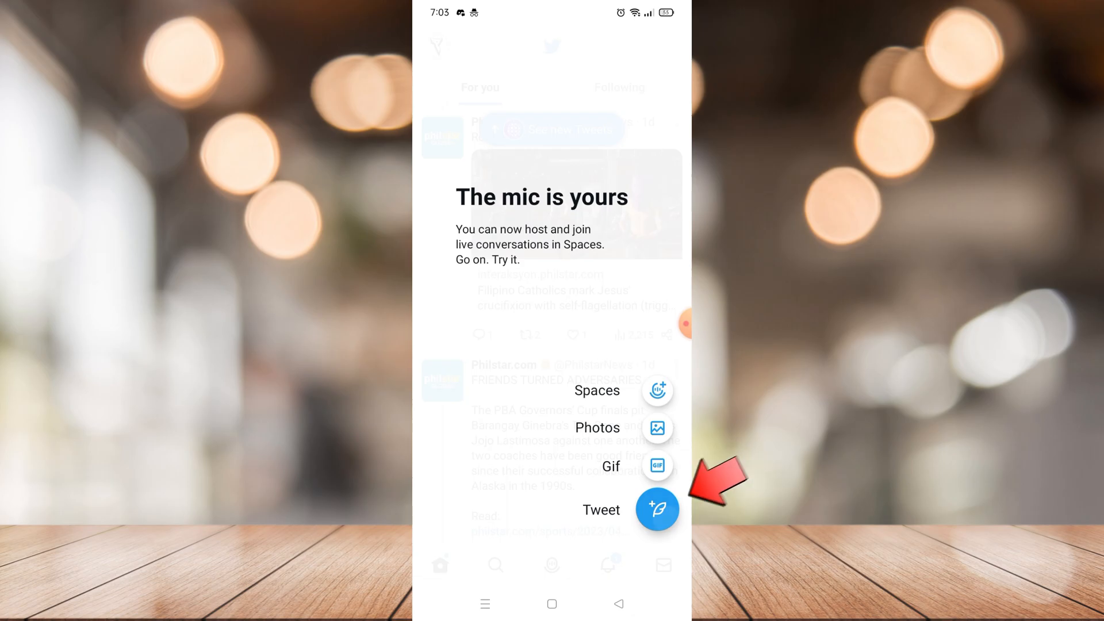
{"action": "left_click", "coordinate": [656, 509]}
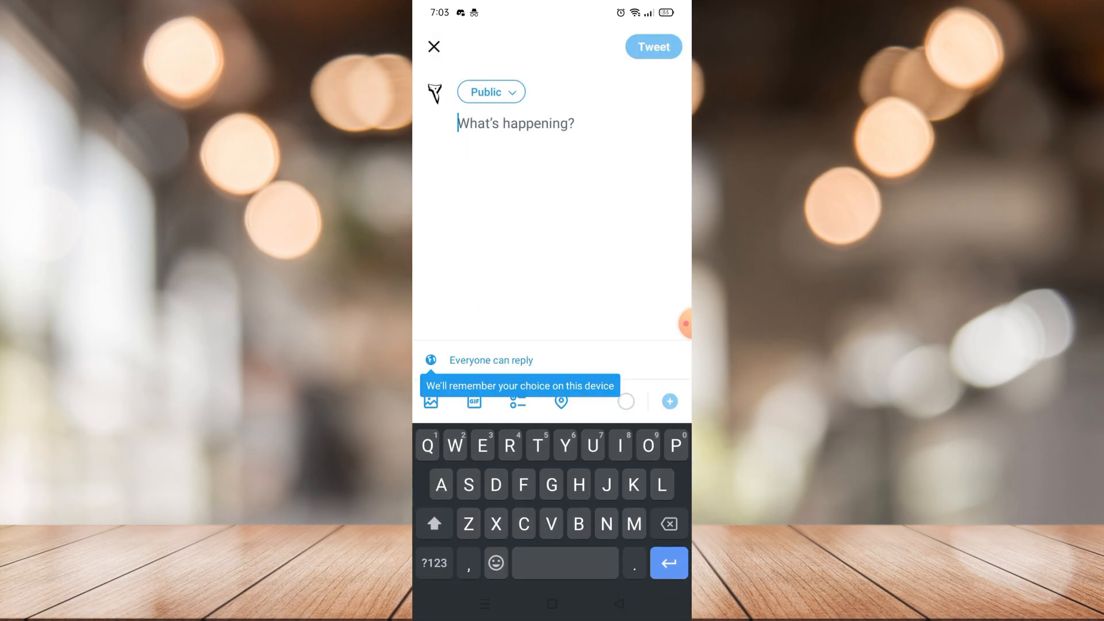
Step: Fill the draft with random letters 'Gsgdvvdhsmskzbxgsuvdhduhdhsus' and 'ksbbdsihdhdudjdhd' so the counter fills
{"action": "type", "text": "Gsgdvvdhsmskzbxgsuvdhduhdhsus"}
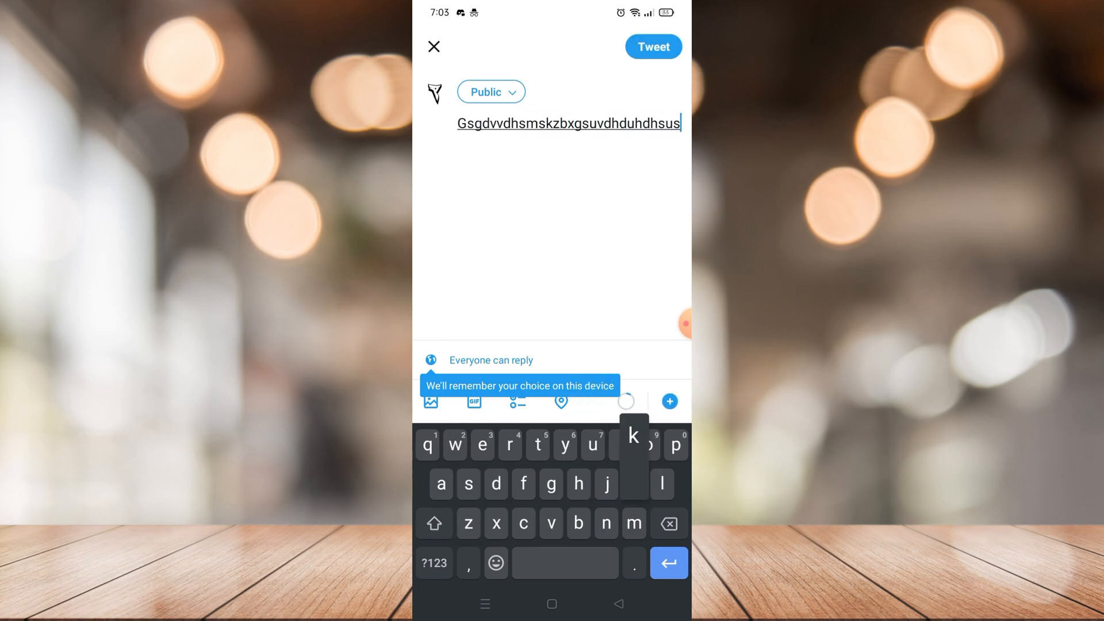
{"action": "type", "text": "ksbbdsihdhdudjdhd"}
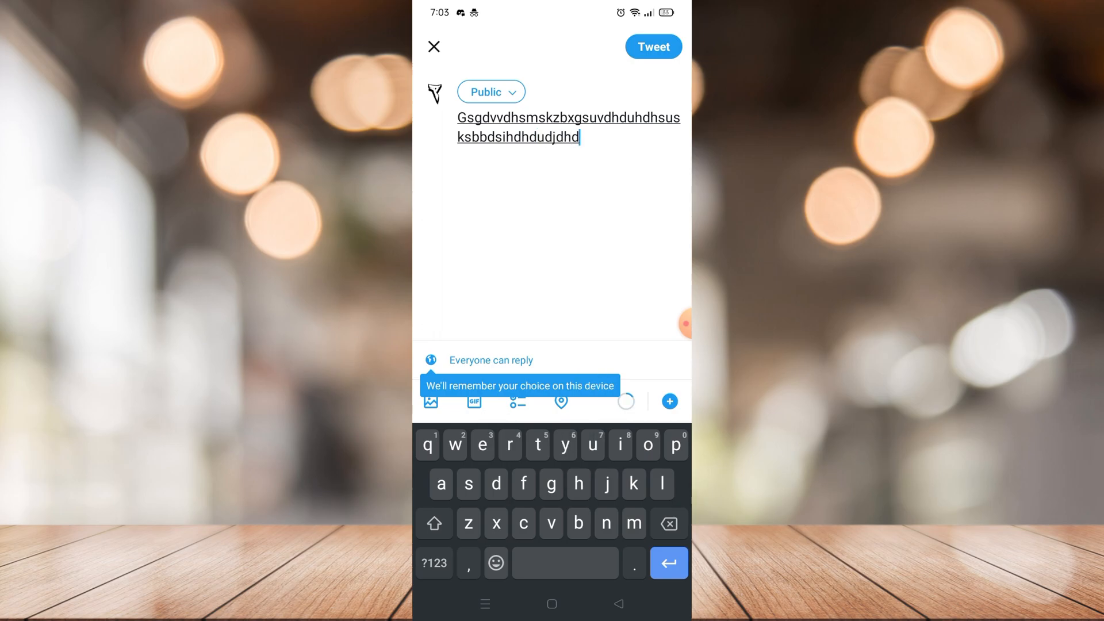